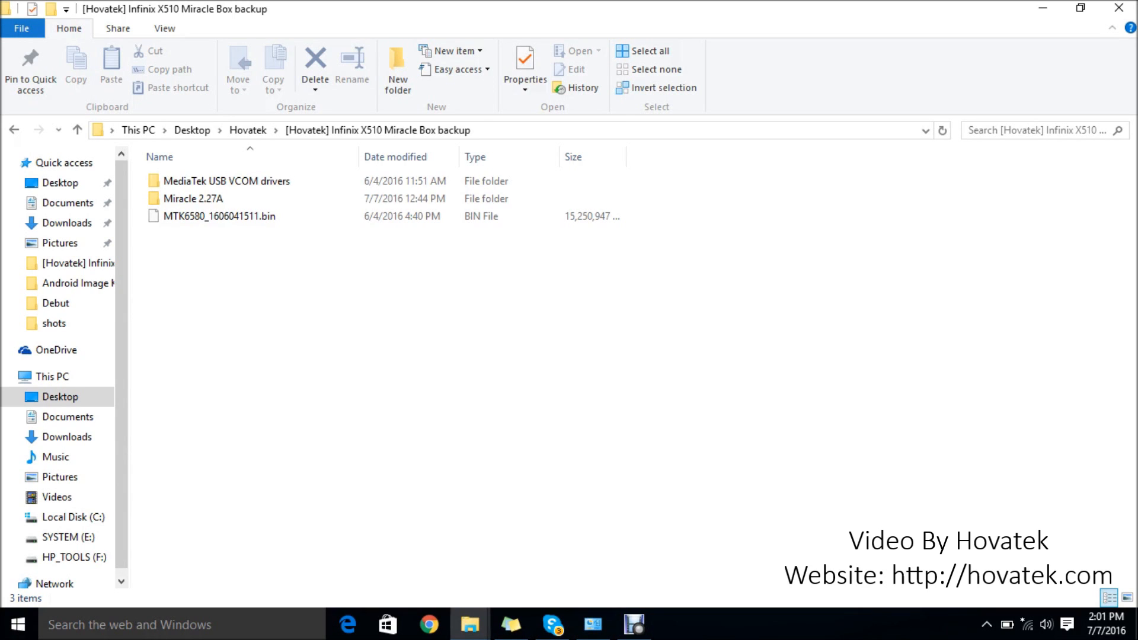
{"action": "mouse_move", "coordinate": [220, 215]}
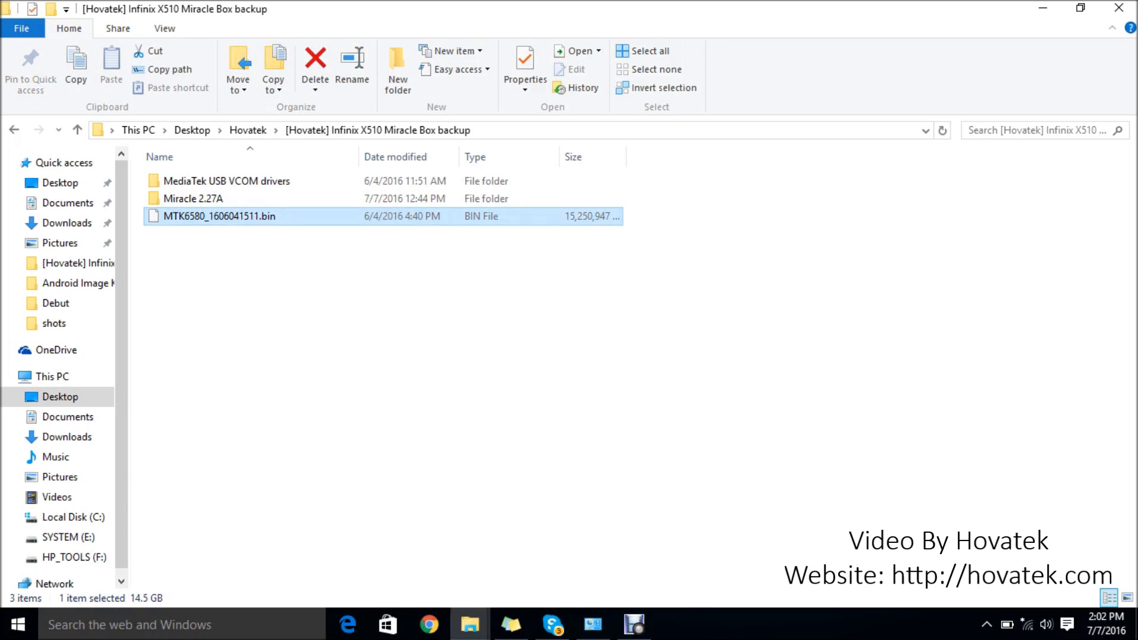
Launch Device Manager from the Start menu search for 'device'.
{"action": "left_click", "coordinate": [190, 199]}
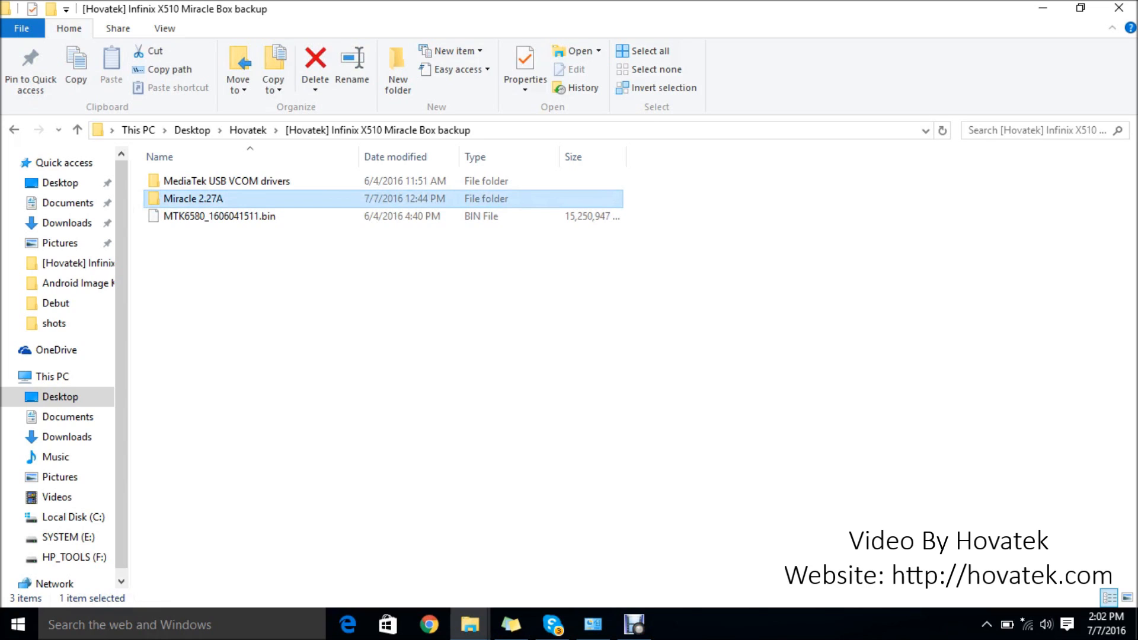
{"action": "left_click", "coordinate": [225, 180]}
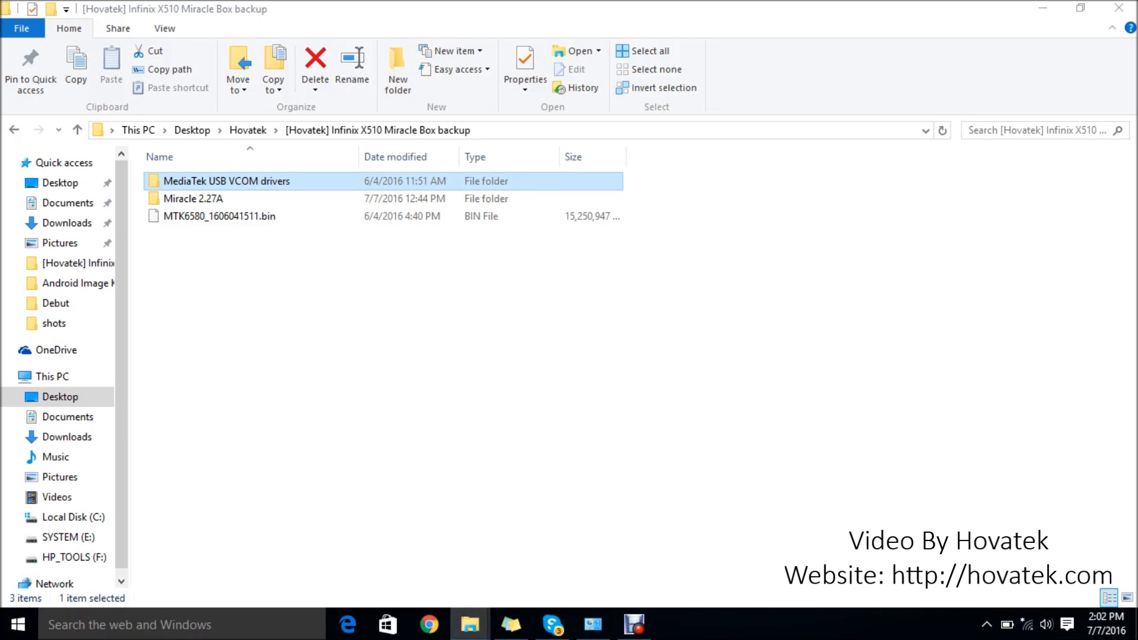
{"action": "left_click", "coordinate": [14, 621]}
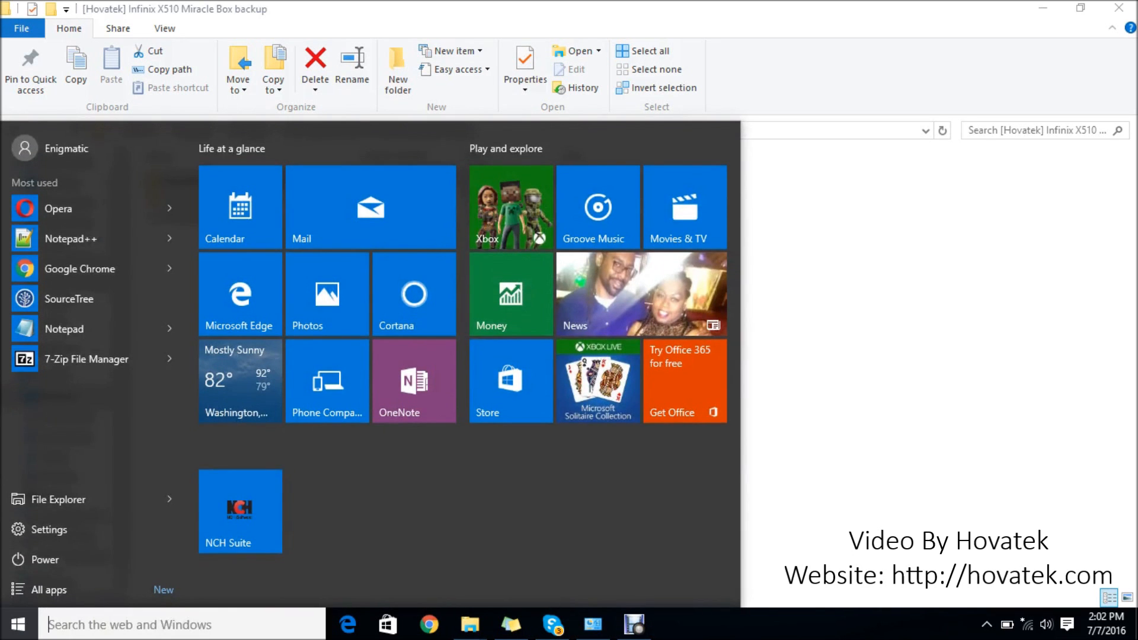
{"action": "type", "text": "device manager"}
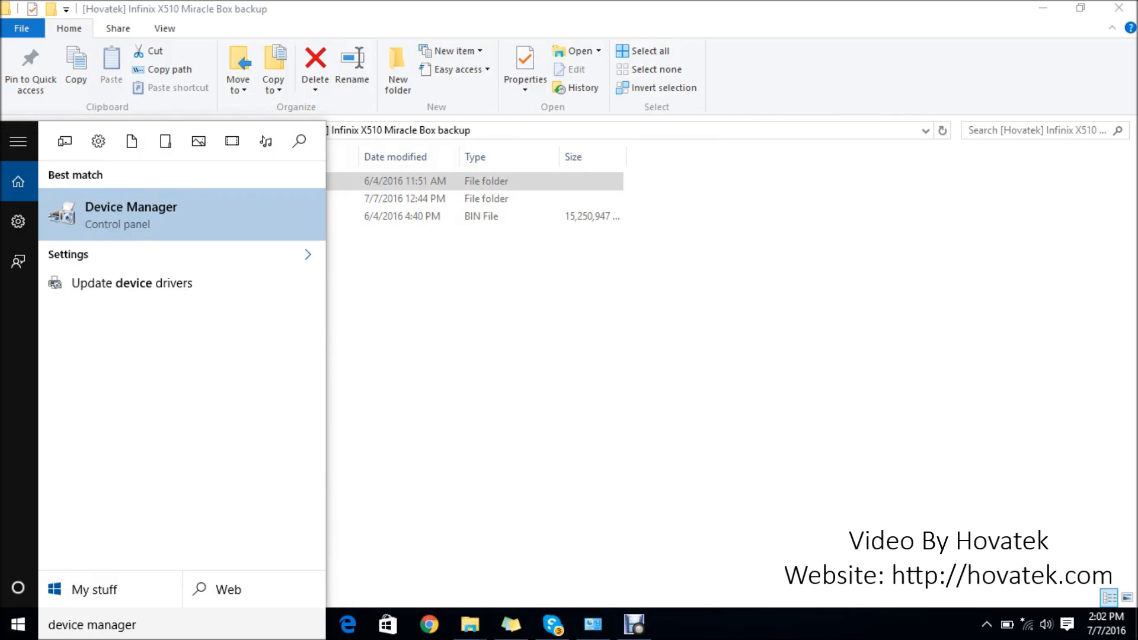
{"action": "left_click", "coordinate": [130, 214]}
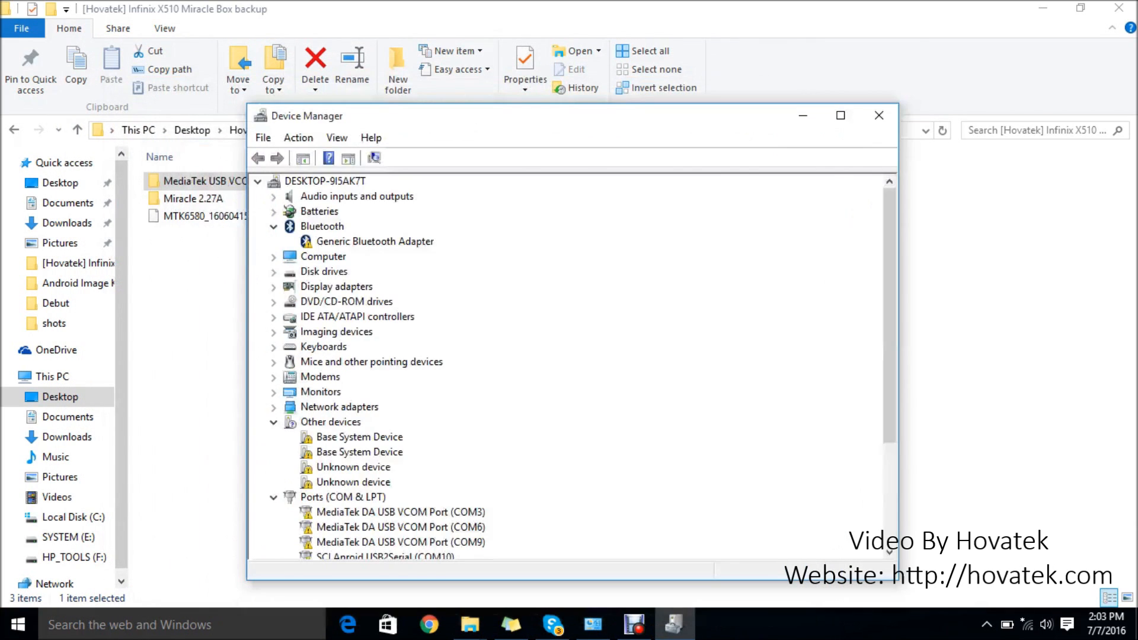
Position Device Manager beside the backup folder and select the Computer node.
{"action": "left_click", "coordinate": [879, 115]}
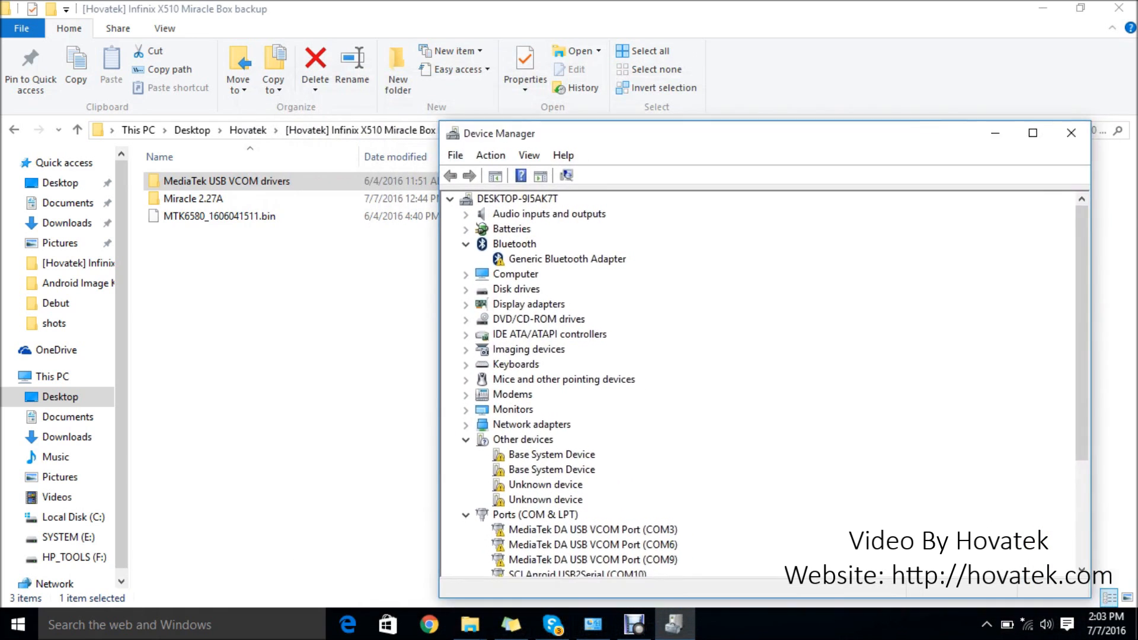
{"action": "left_click_drag", "start_coordinate": [498, 133], "coordinate": [458, 127]}
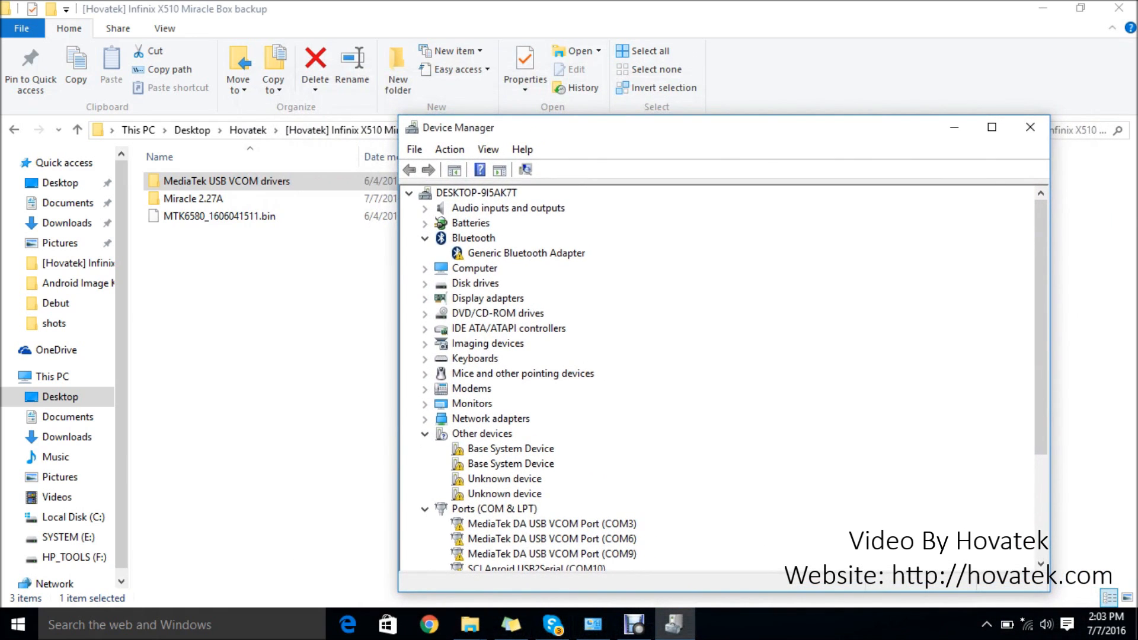
{"action": "left_click", "coordinate": [474, 268]}
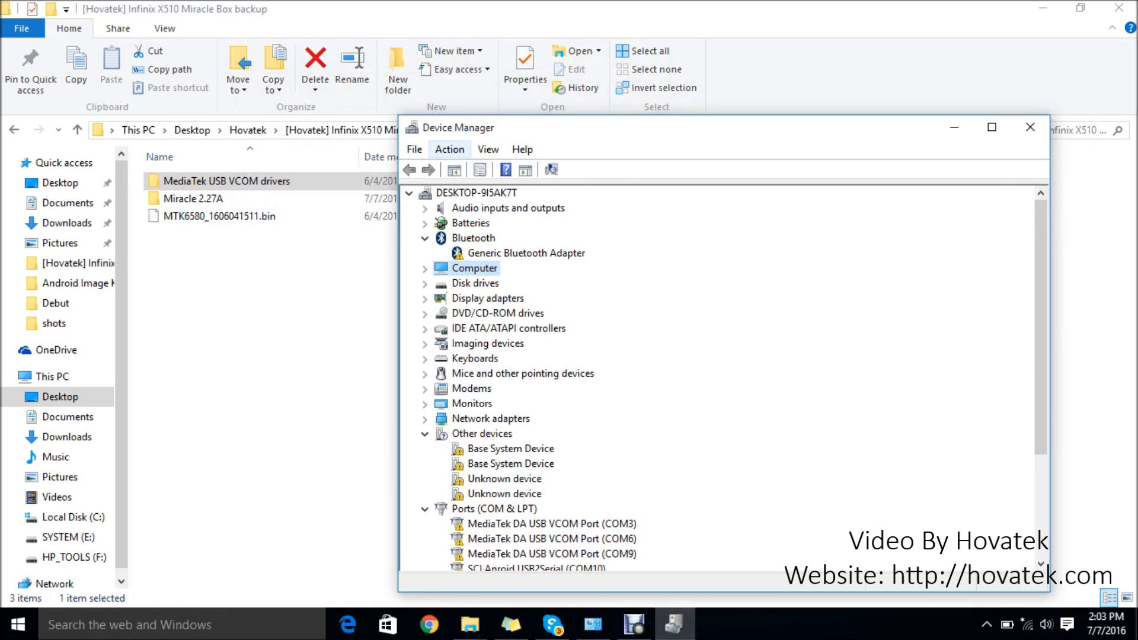
Start the Add legacy hardware wizard, choose manual selection, and reach Have Disk > Browse.
{"action": "left_click", "coordinate": [449, 150]}
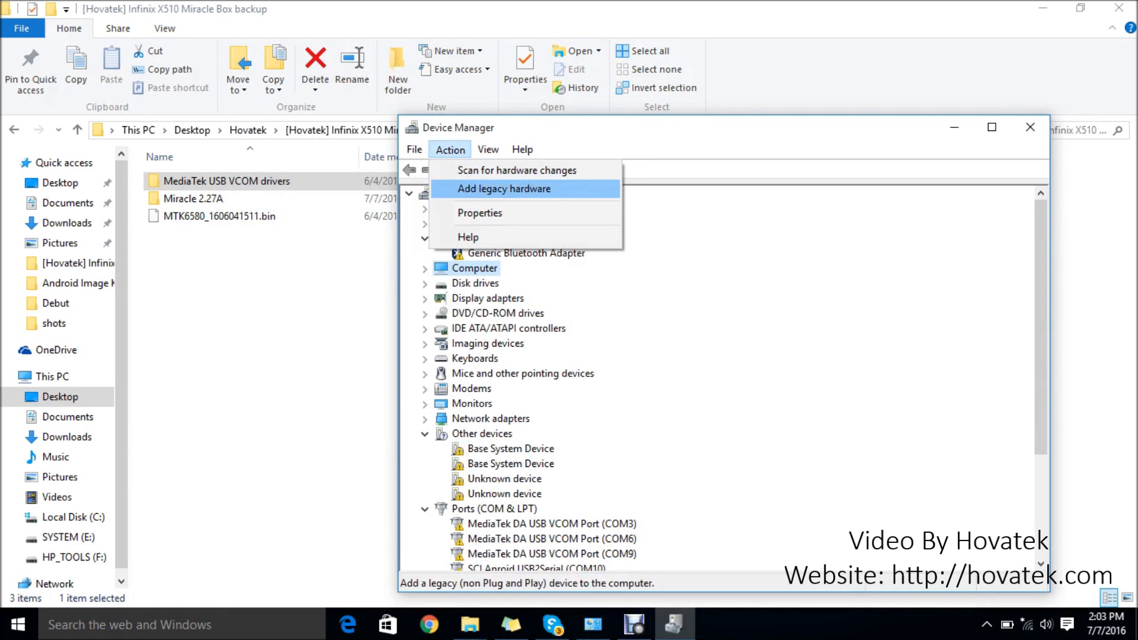
{"action": "left_click", "coordinate": [503, 188]}
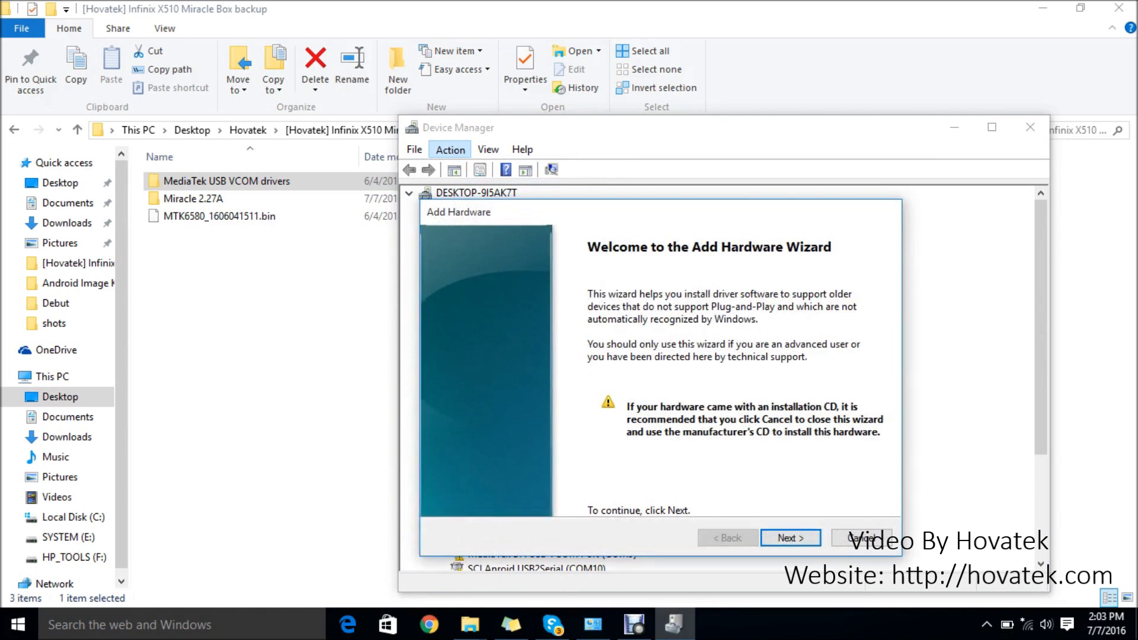
{"action": "left_click", "coordinate": [790, 538]}
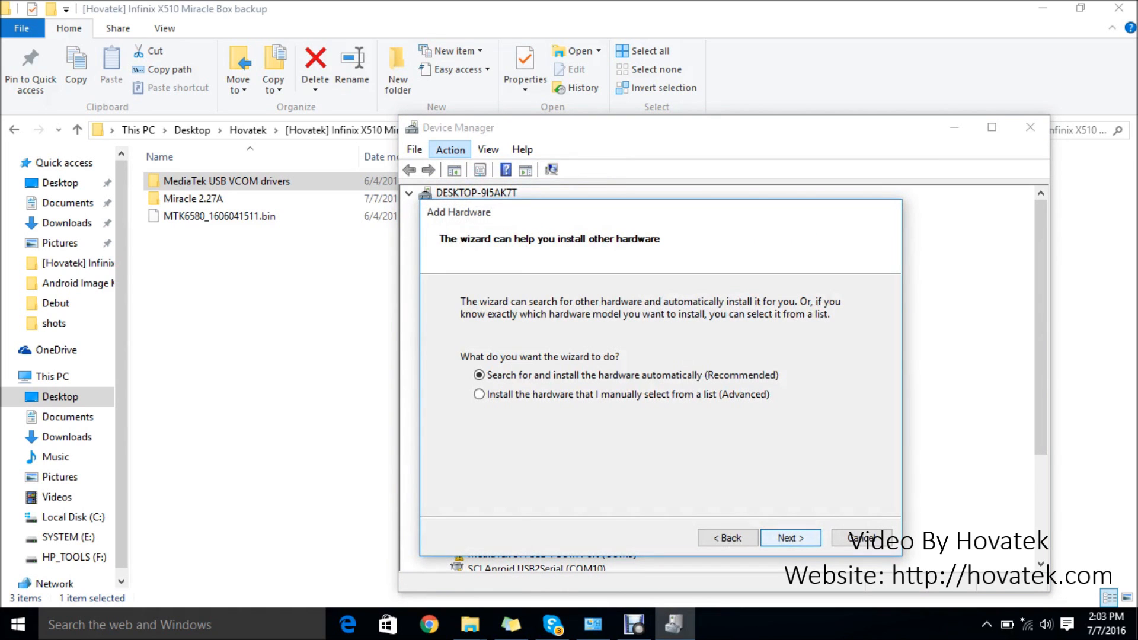
{"action": "left_click", "coordinate": [478, 394]}
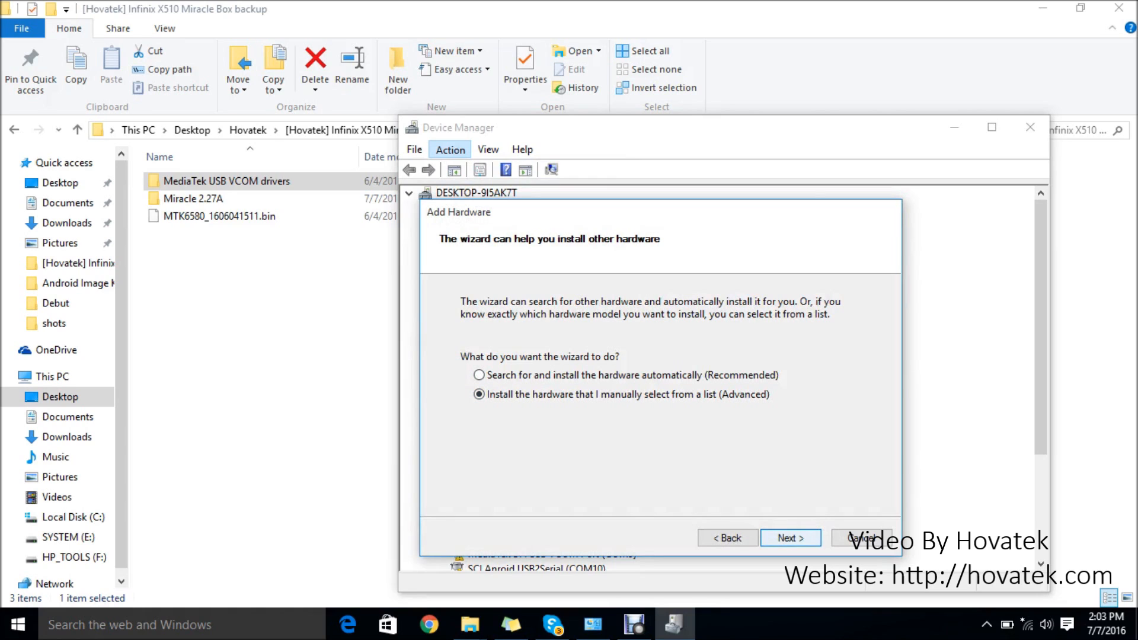
{"action": "left_click", "coordinate": [790, 538]}
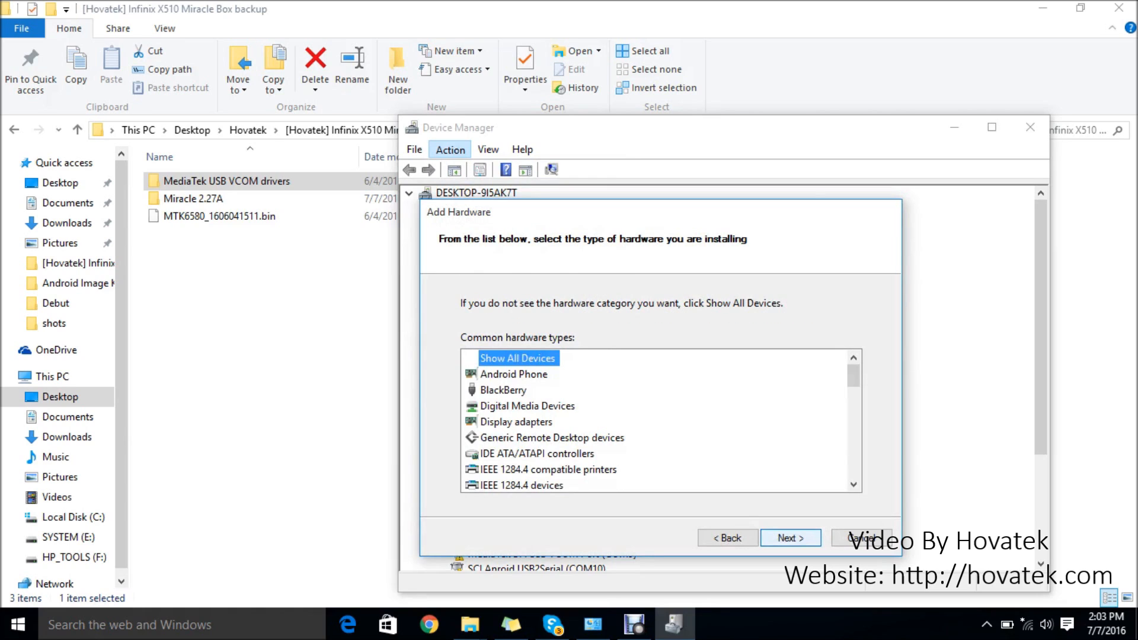
{"action": "left_click", "coordinate": [789, 538]}
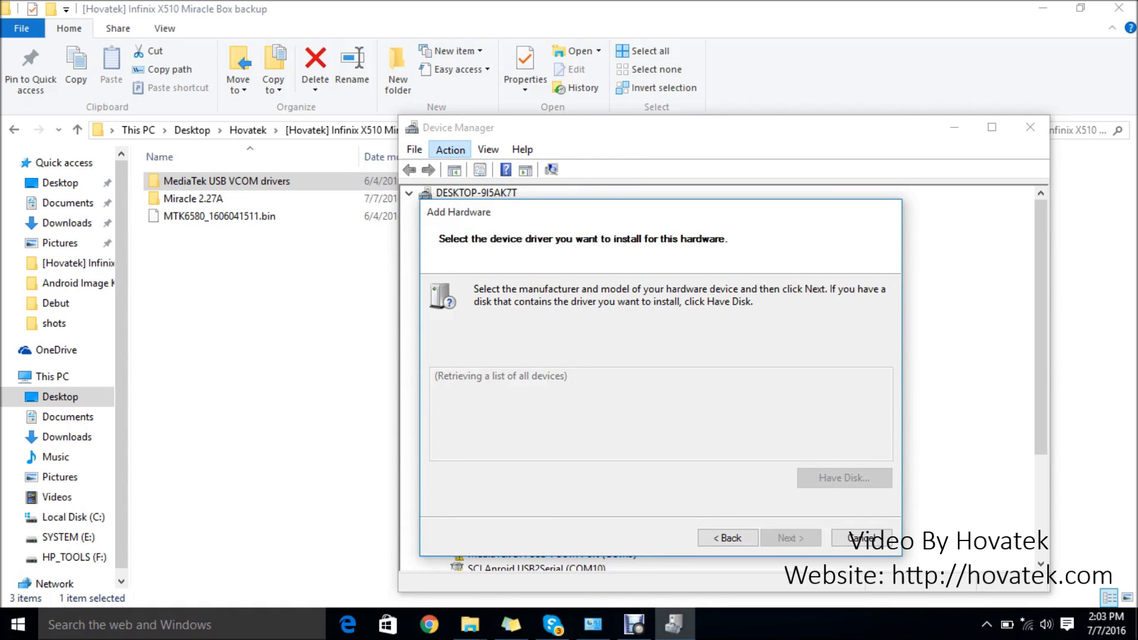
{"action": "left_click", "coordinate": [843, 477]}
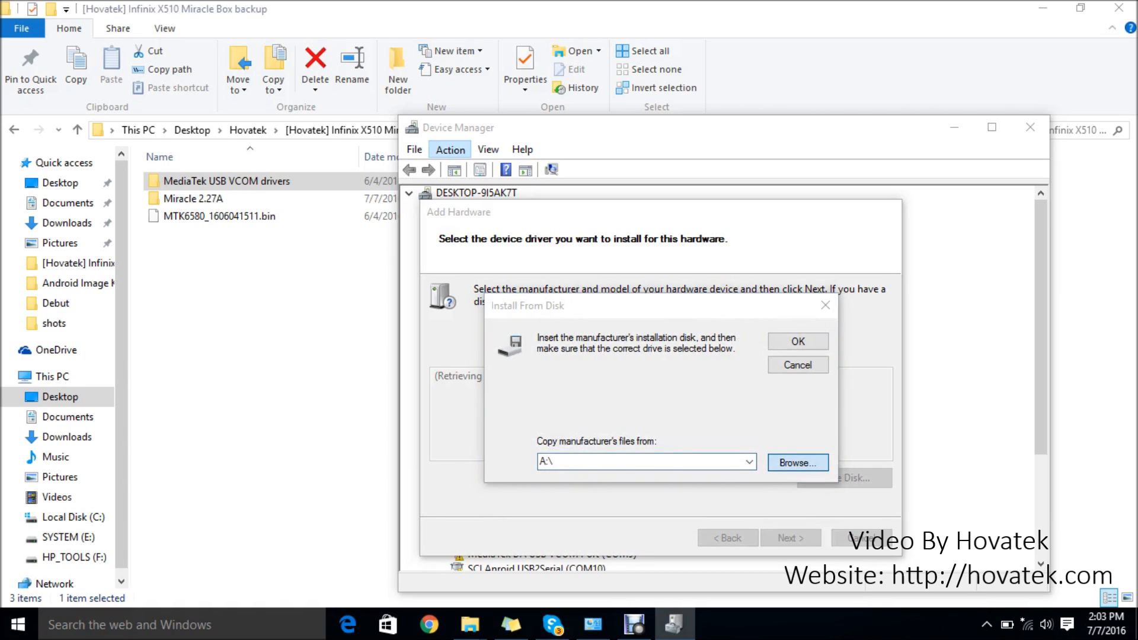
{"action": "left_click", "coordinate": [798, 463]}
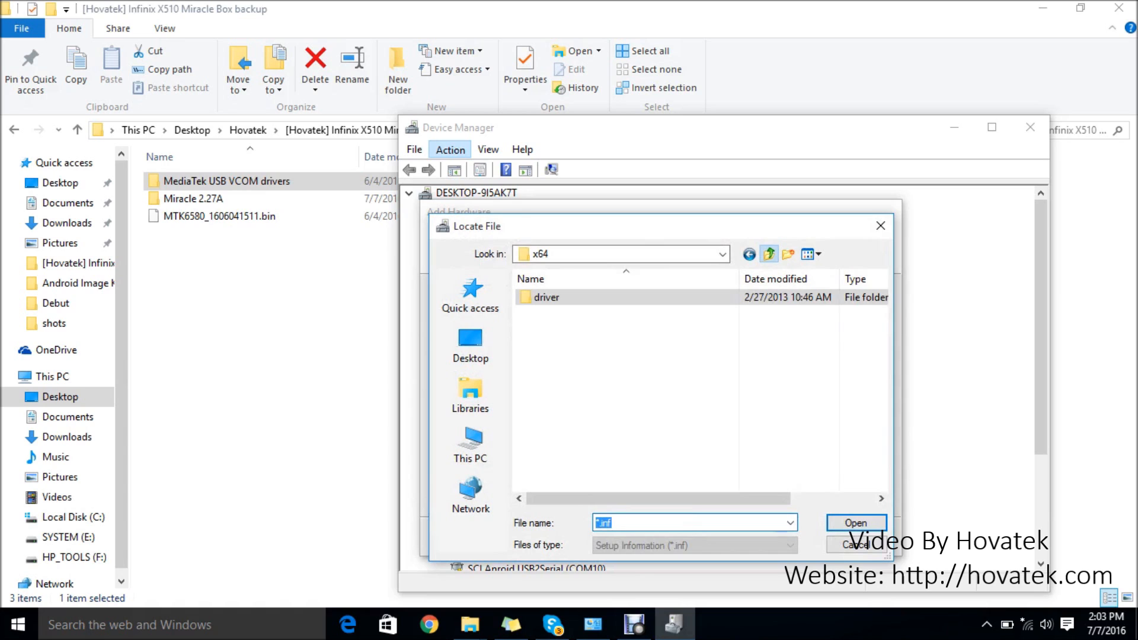
Navigate the Locate File dialog into the MediaTek USB VCOM Driver folder with 2K_XP_COM, Vista and Win7.
{"action": "left_click", "coordinate": [768, 253]}
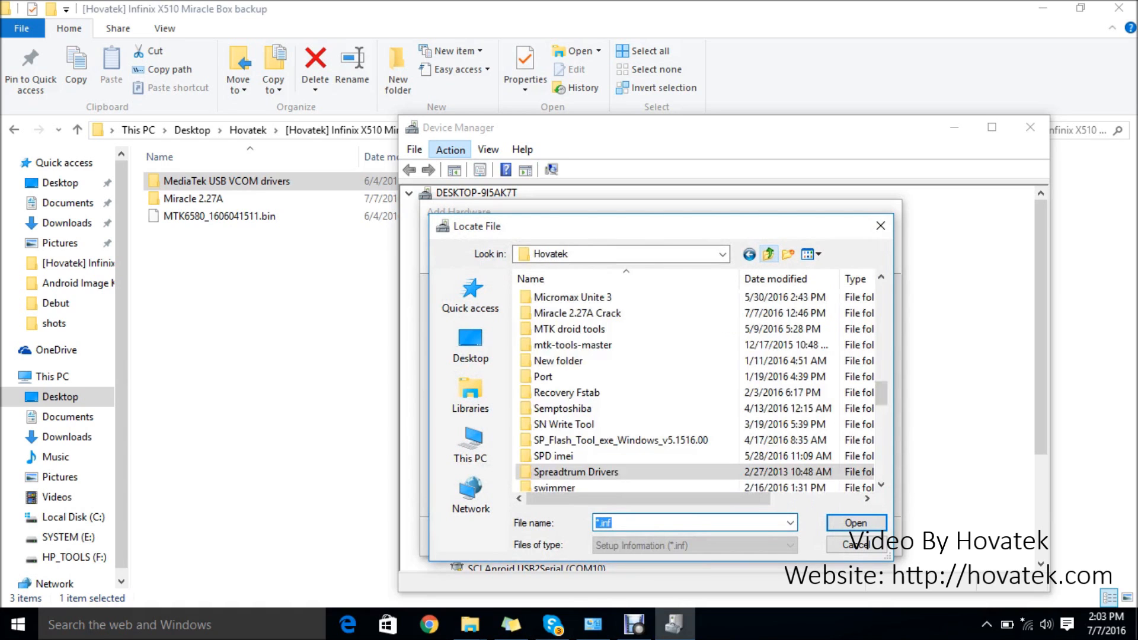
{"action": "left_click", "coordinate": [564, 407]}
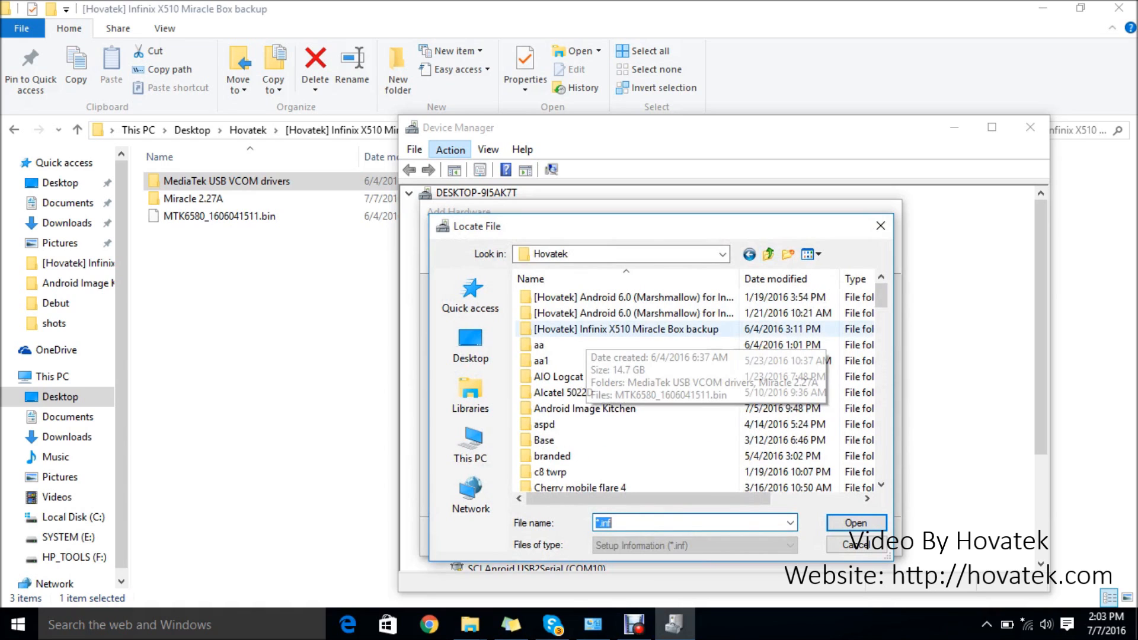
{"action": "double_click", "coordinate": [617, 330]}
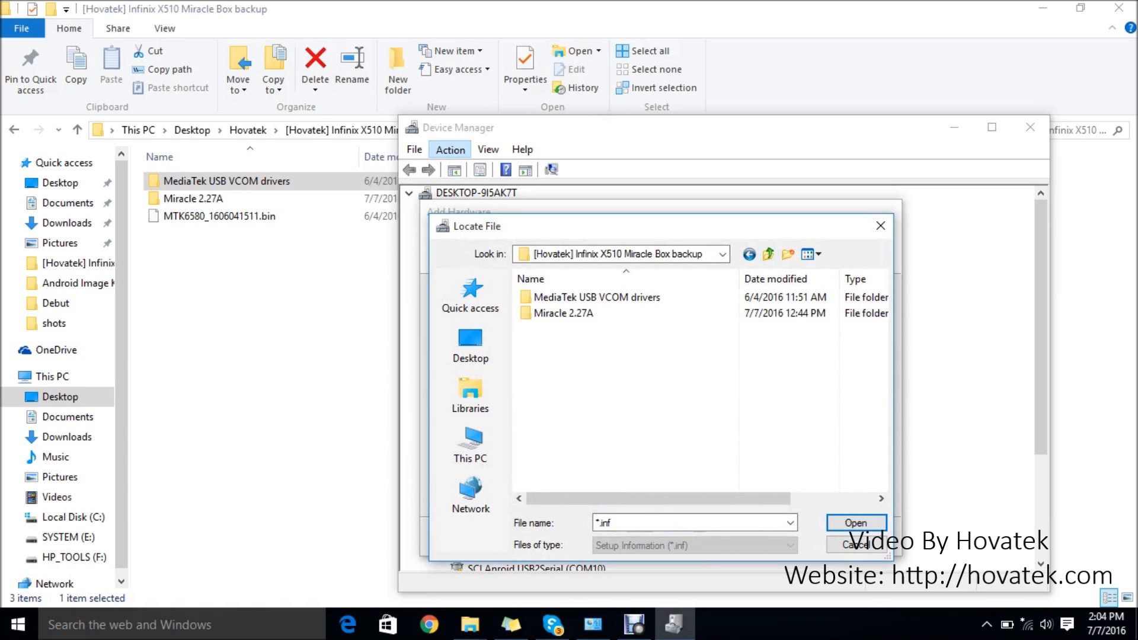
{"action": "double_click", "coordinate": [595, 296]}
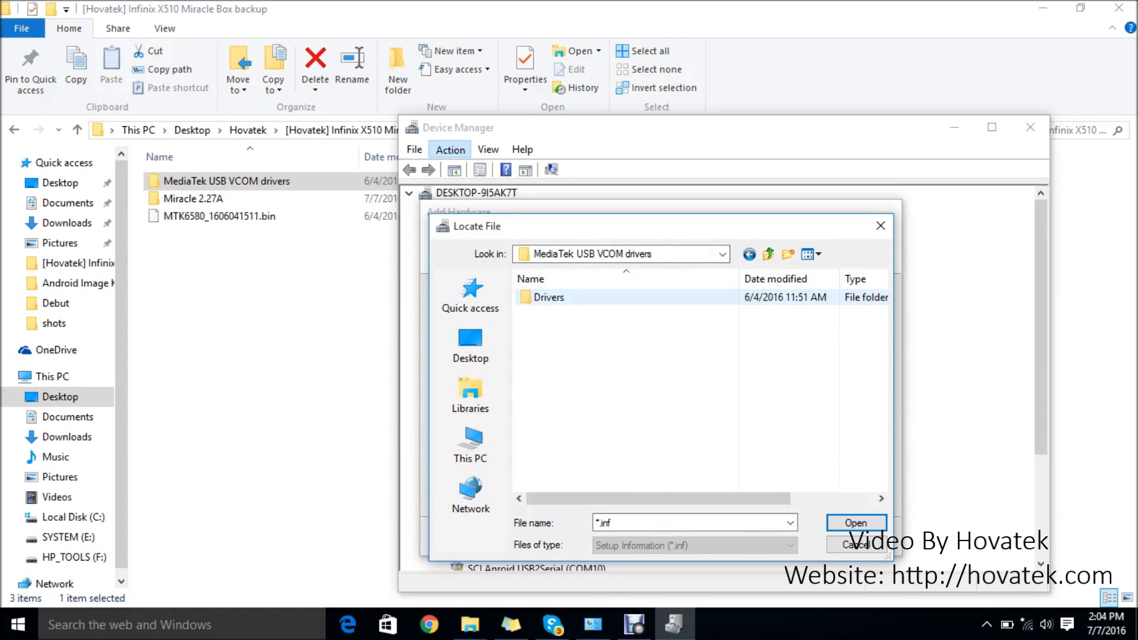
{"action": "double_click", "coordinate": [548, 296]}
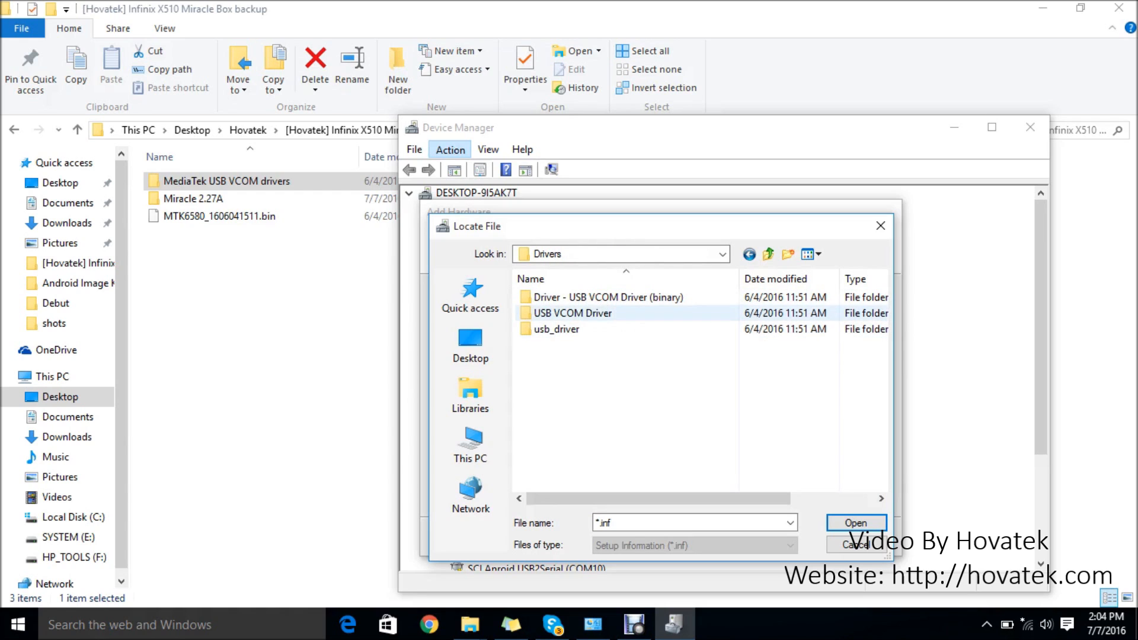
{"action": "double_click", "coordinate": [572, 313]}
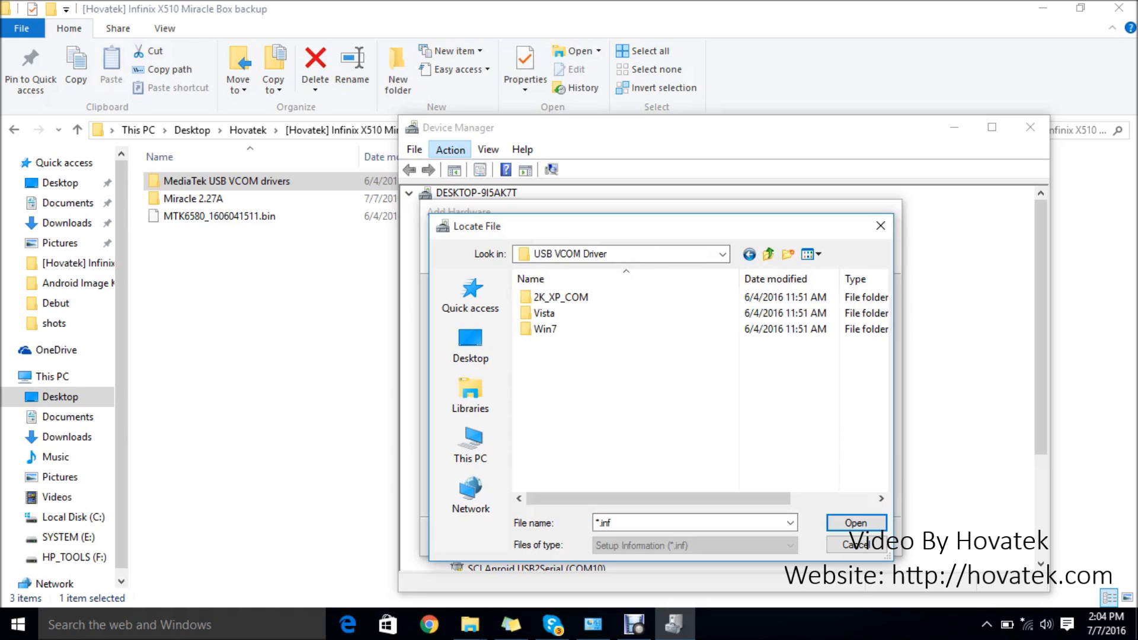
{"action": "mouse_move", "coordinate": [545, 328]}
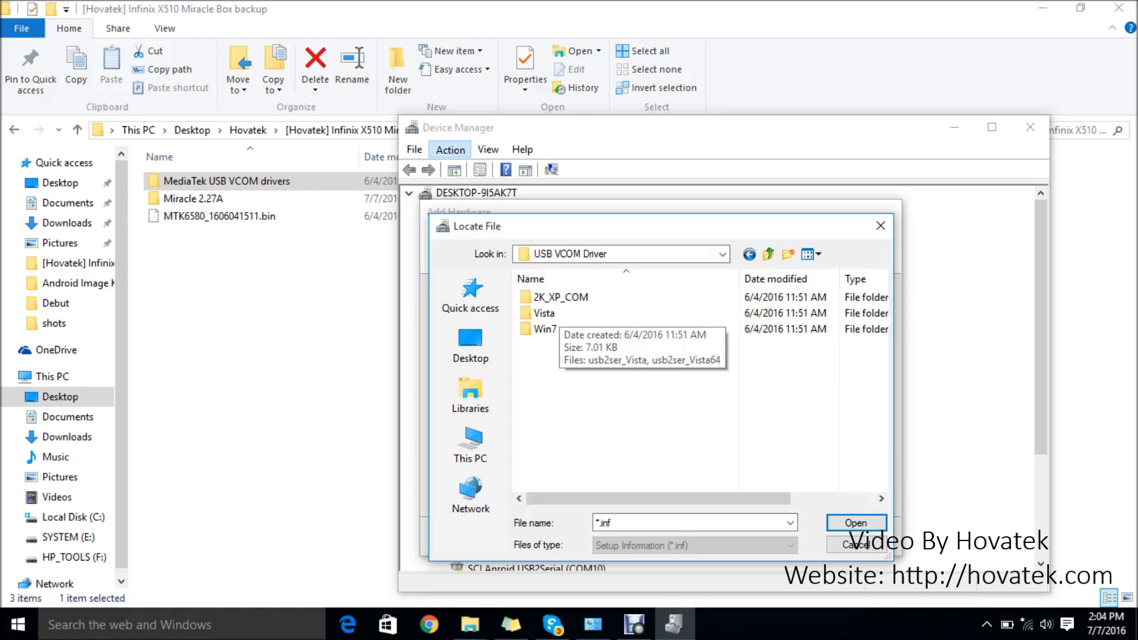
{"action": "left_click", "coordinate": [545, 330]}
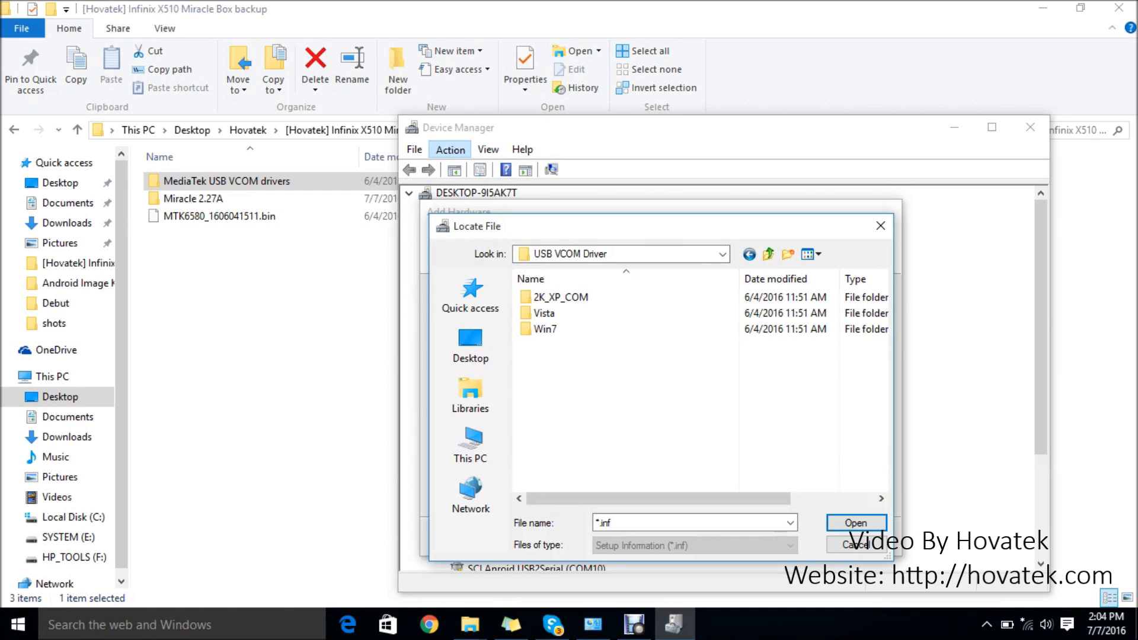
Check the system type is 64-bit Windows 10, then enter the Win7 driver folder.
{"action": "left_click", "coordinate": [545, 329]}
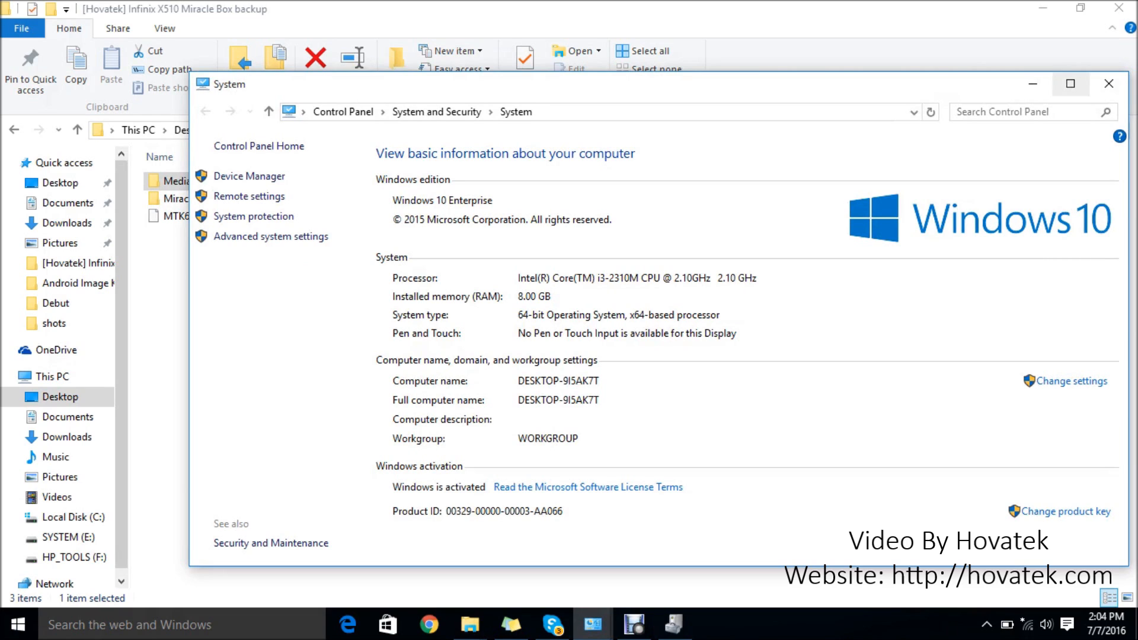
{"action": "left_click", "coordinate": [1107, 83]}
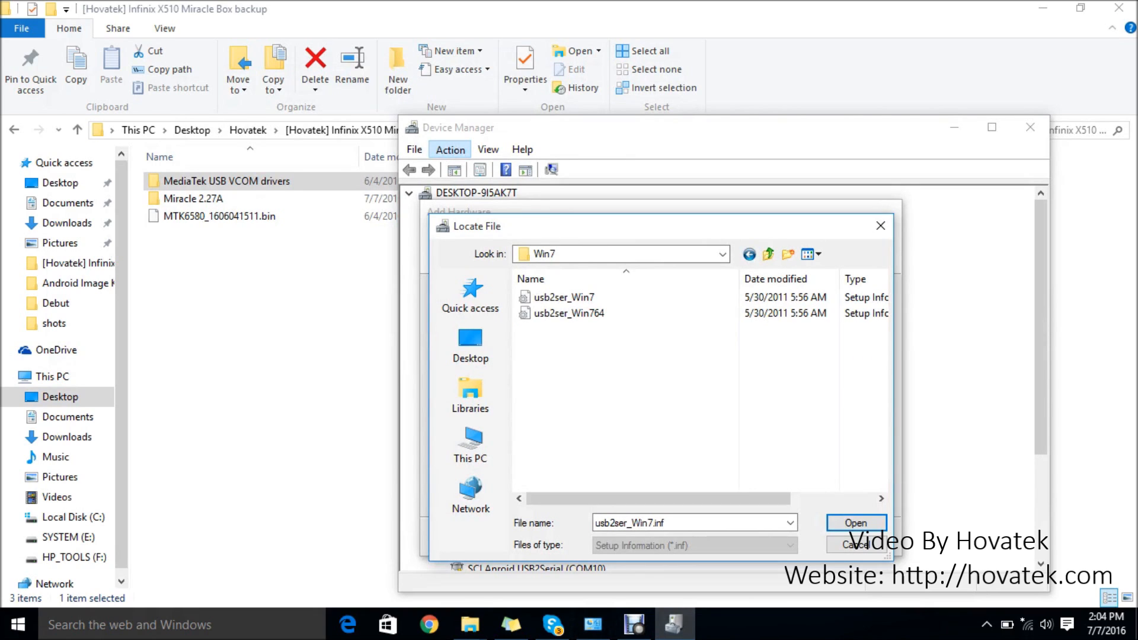
{"action": "left_click", "coordinate": [564, 296]}
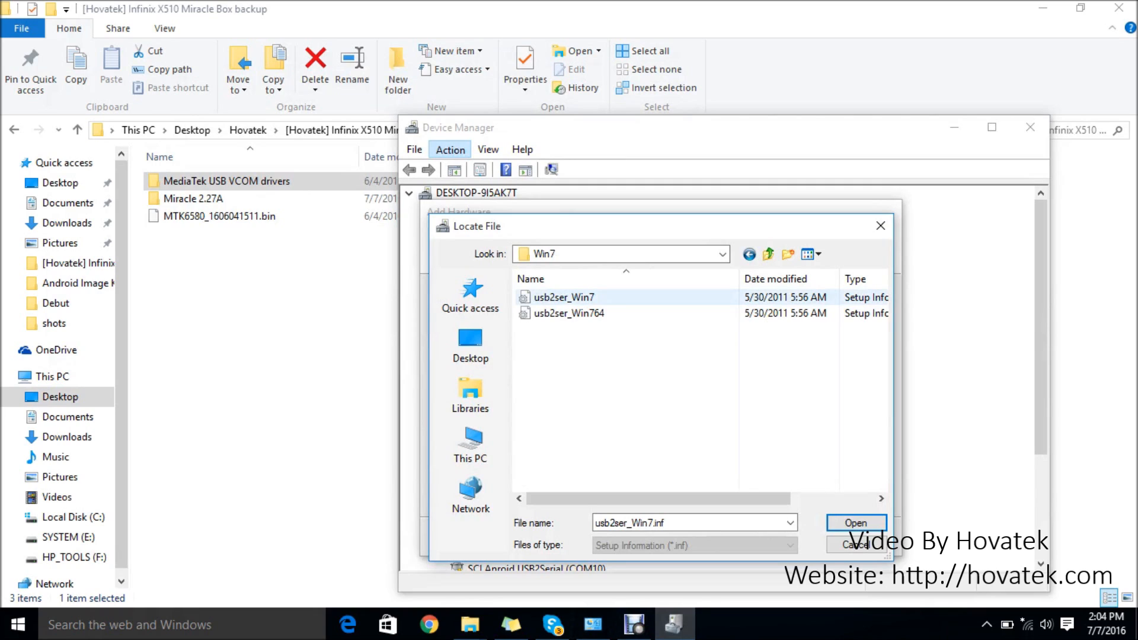
Install the usb2ser_Win764 driver as the MediaTek DA USB VCOM Port.
{"action": "left_click", "coordinate": [569, 313]}
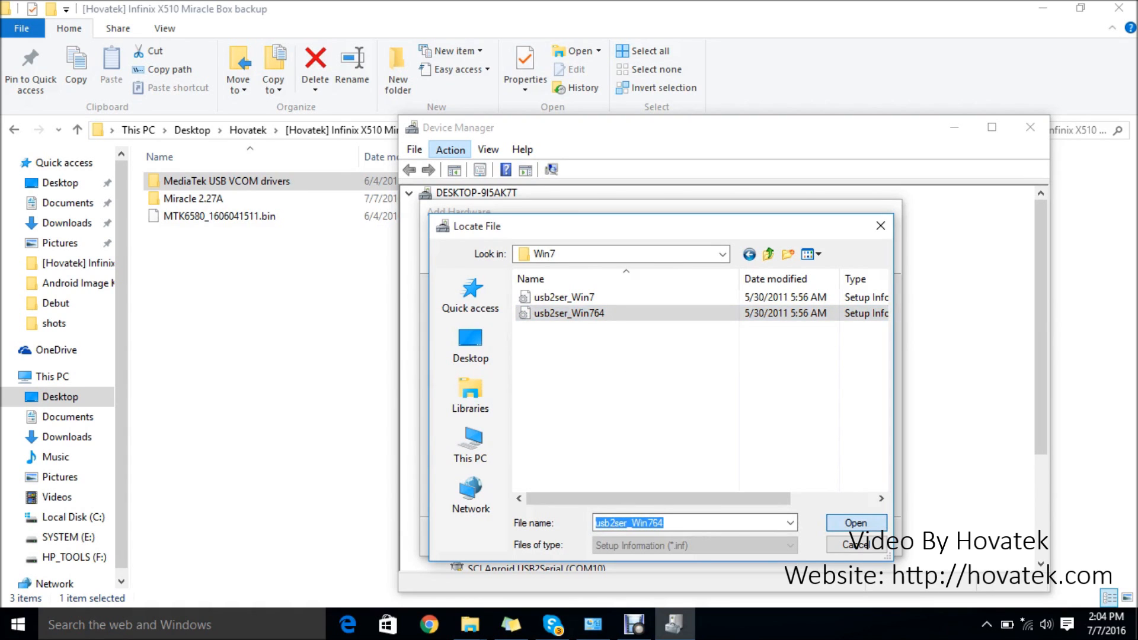
{"action": "left_click", "coordinate": [856, 523]}
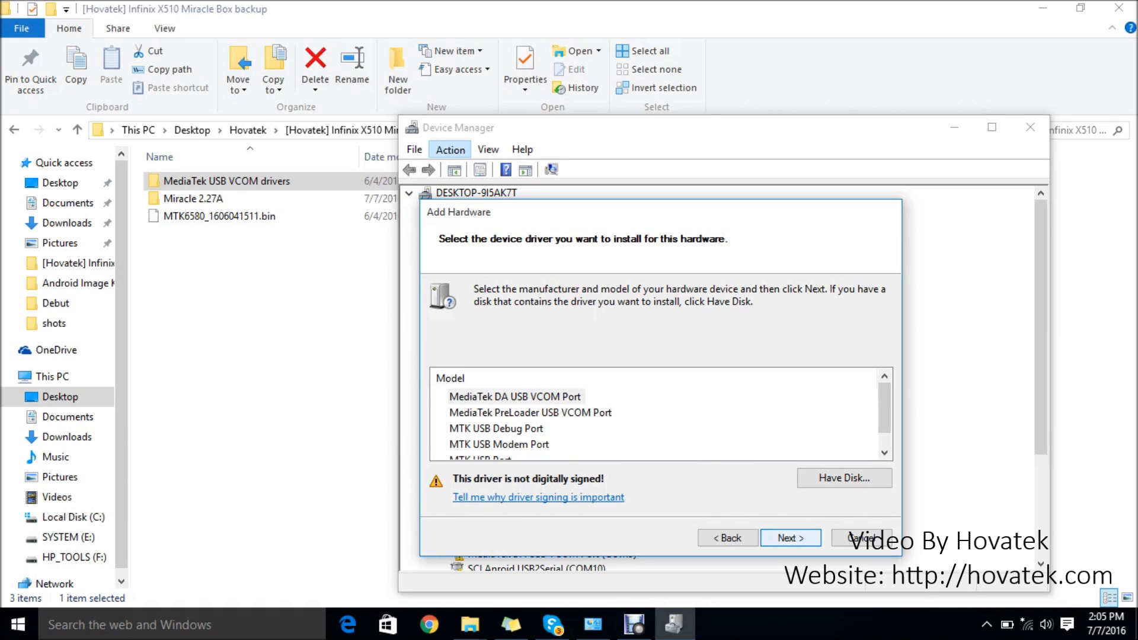
{"action": "left_click", "coordinate": [790, 538]}
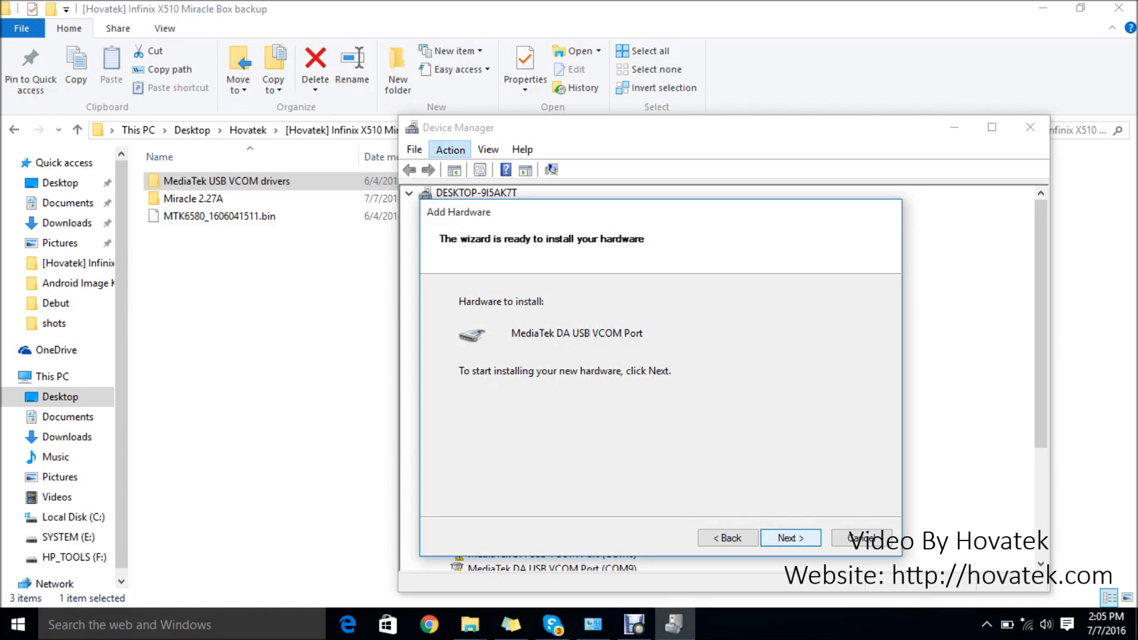
{"action": "left_click", "coordinate": [790, 538]}
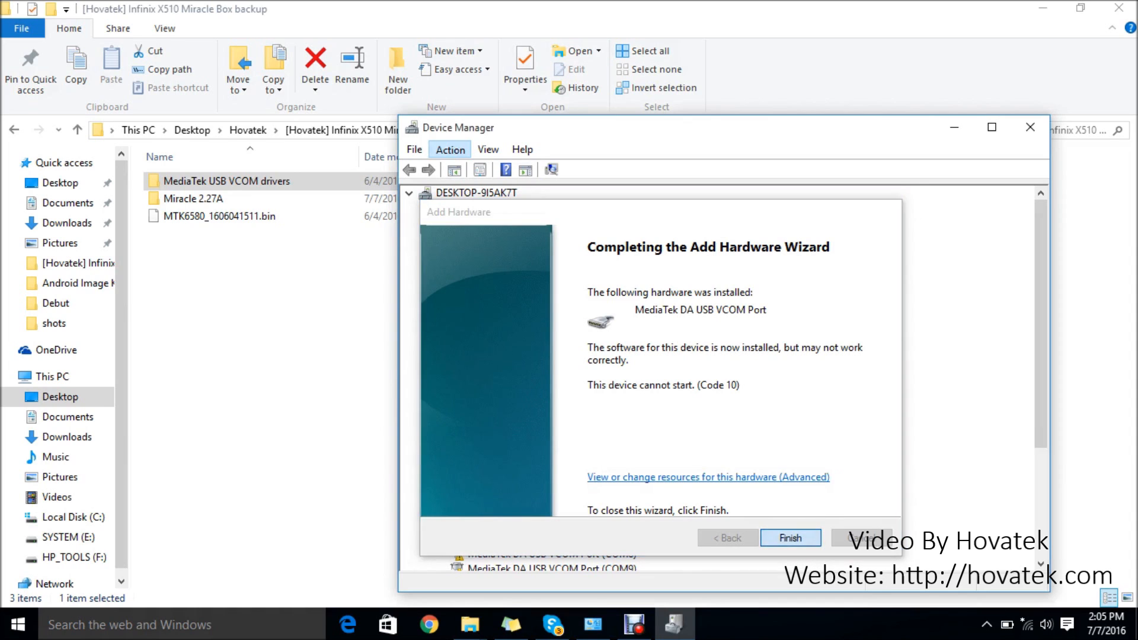
Finish the wizard, check the new port under Ports (COM & LPT), and minimize Device Manager.
{"action": "left_click", "coordinate": [791, 538]}
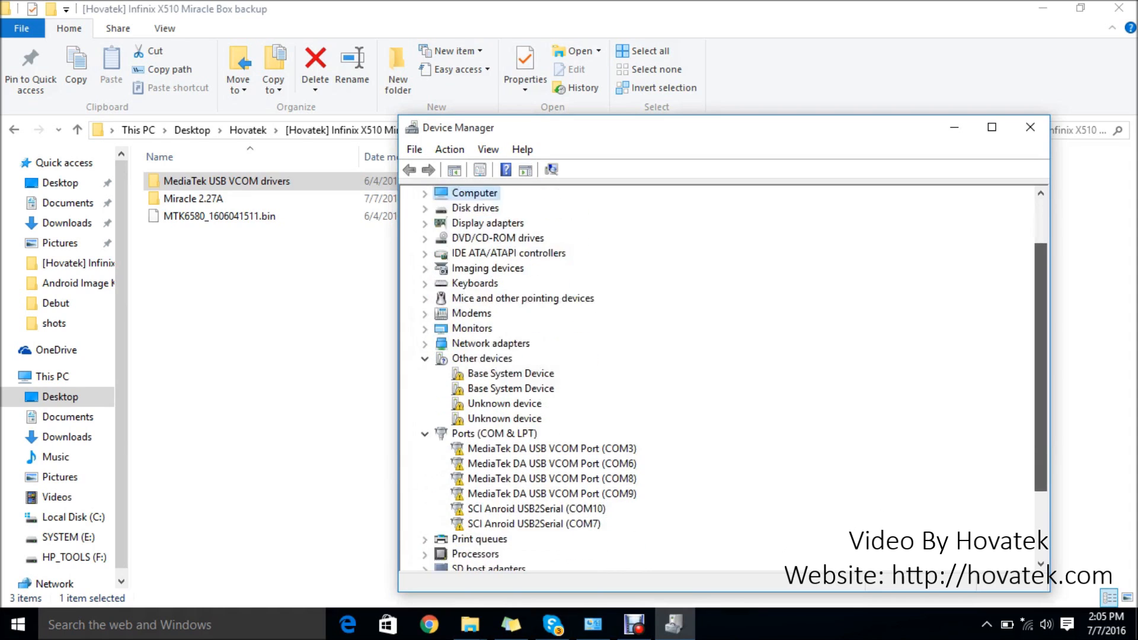
{"action": "scroll", "scroll_direction": "down", "scroll_amount": 3}
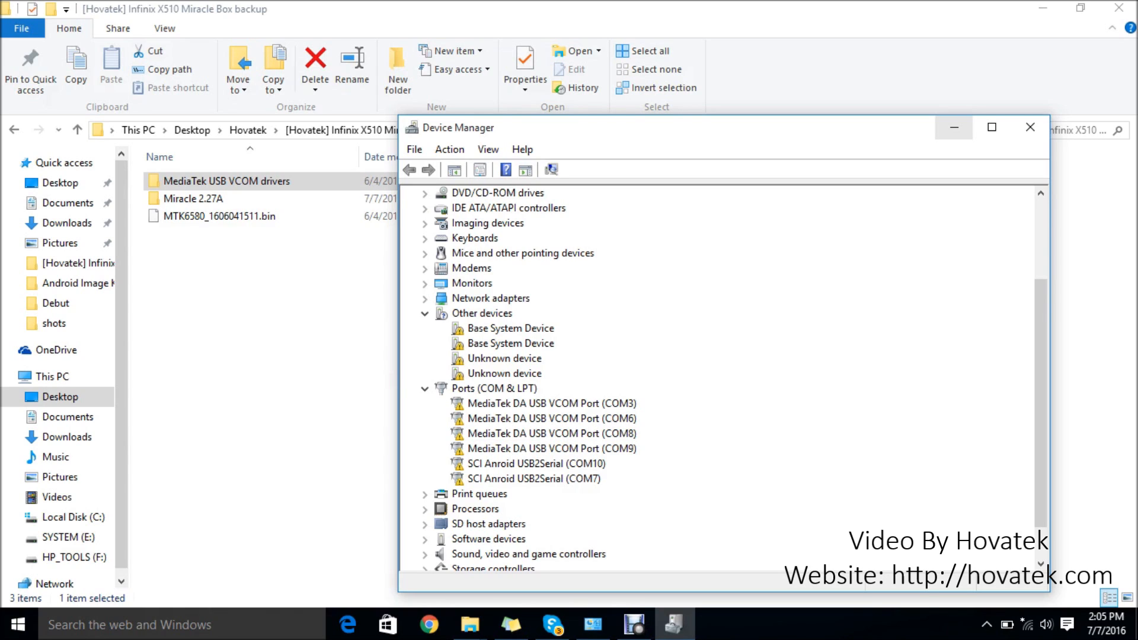
{"action": "mouse_move", "coordinate": [953, 128]}
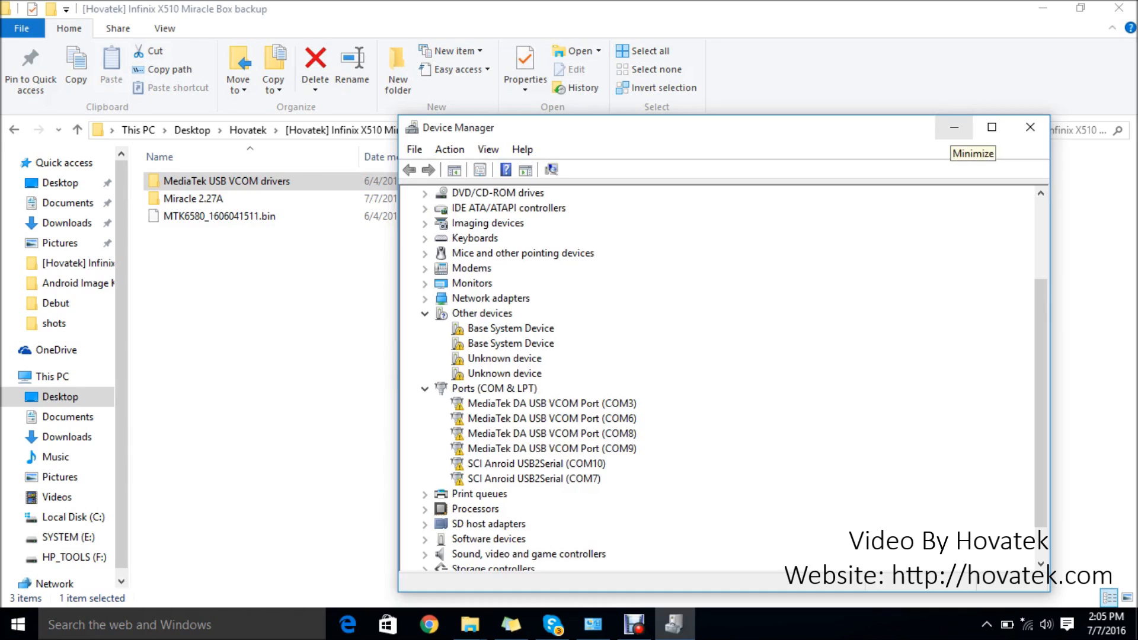
{"action": "left_click", "coordinate": [953, 128]}
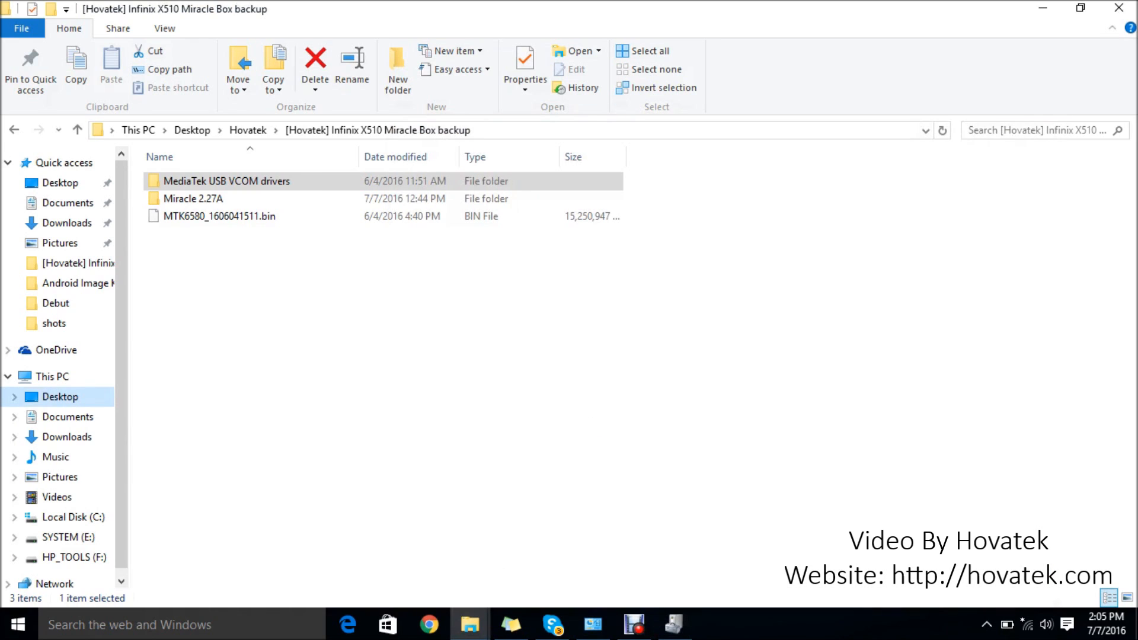
Open the Miracle 2.27A folder and select the Miracle_Loader_2.27A application.
{"action": "left_click", "coordinate": [189, 199]}
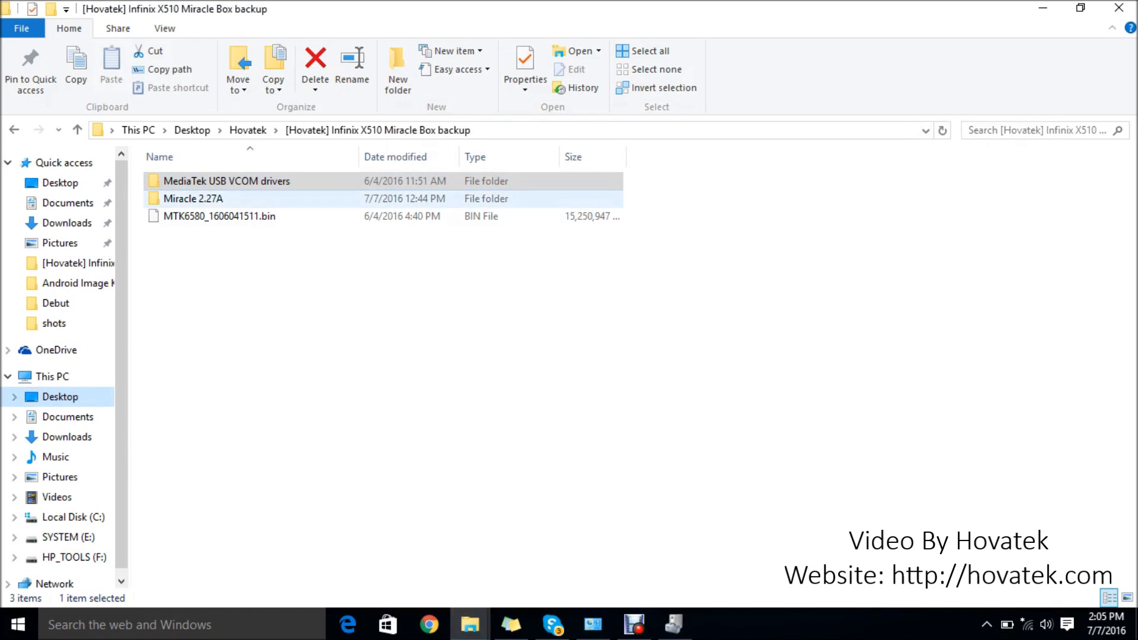
{"action": "double_click", "coordinate": [188, 198]}
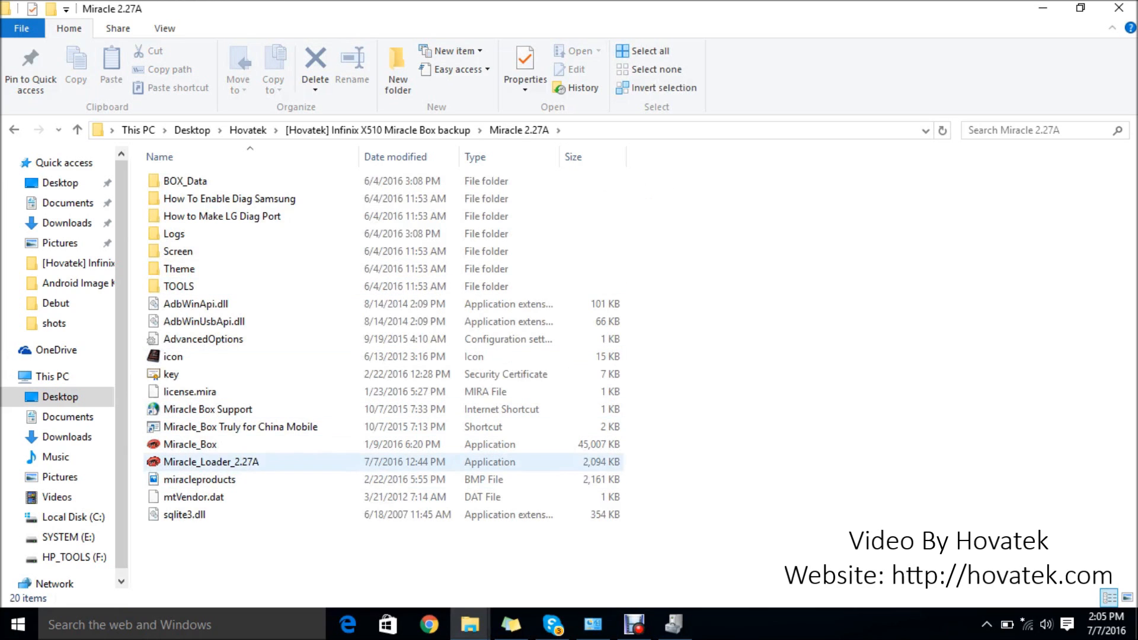
{"action": "left_click", "coordinate": [211, 461]}
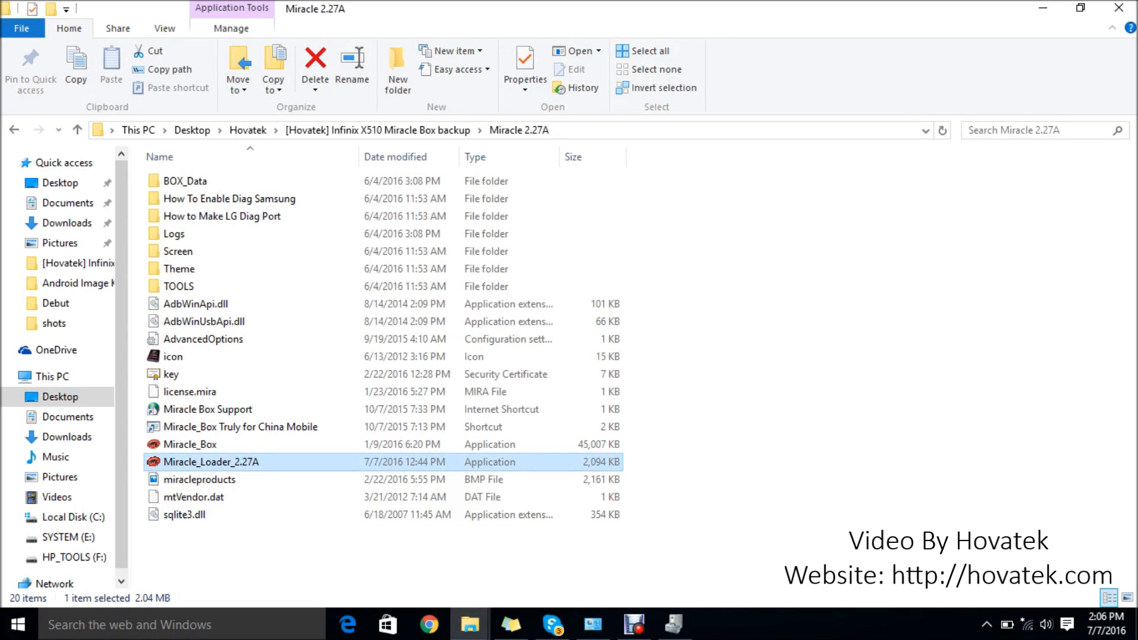
Launch Miracle Box, tick Write on MTK Service with 8th Boot (MT65xx & MT67xx/8127), and browse for firmware.
{"action": "double_click", "coordinate": [211, 461]}
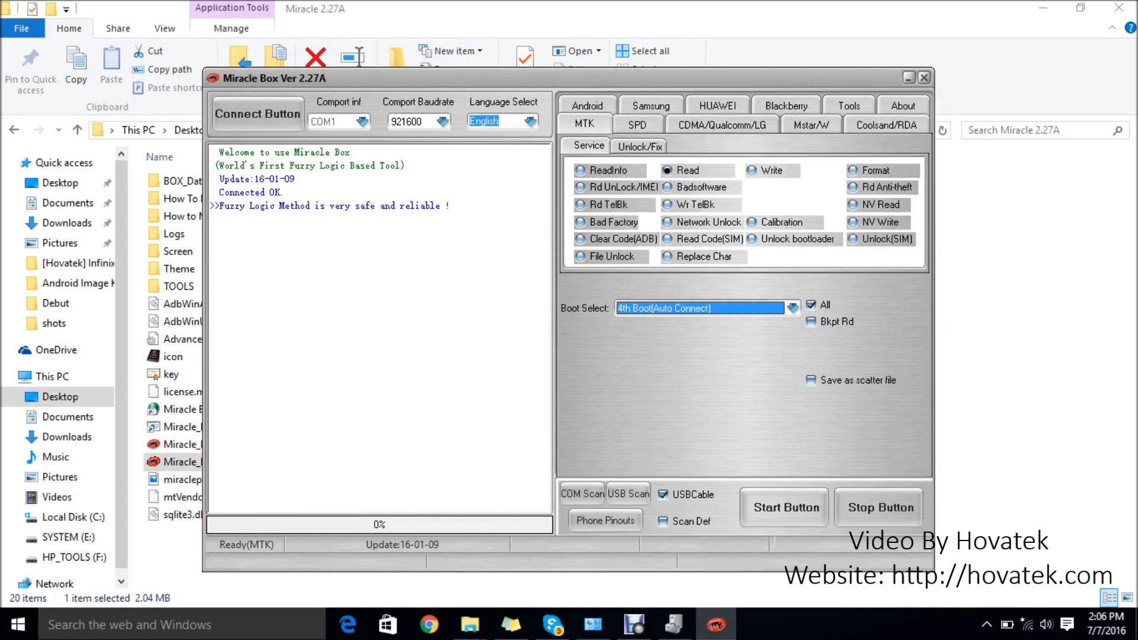
{"action": "left_click", "coordinate": [753, 170]}
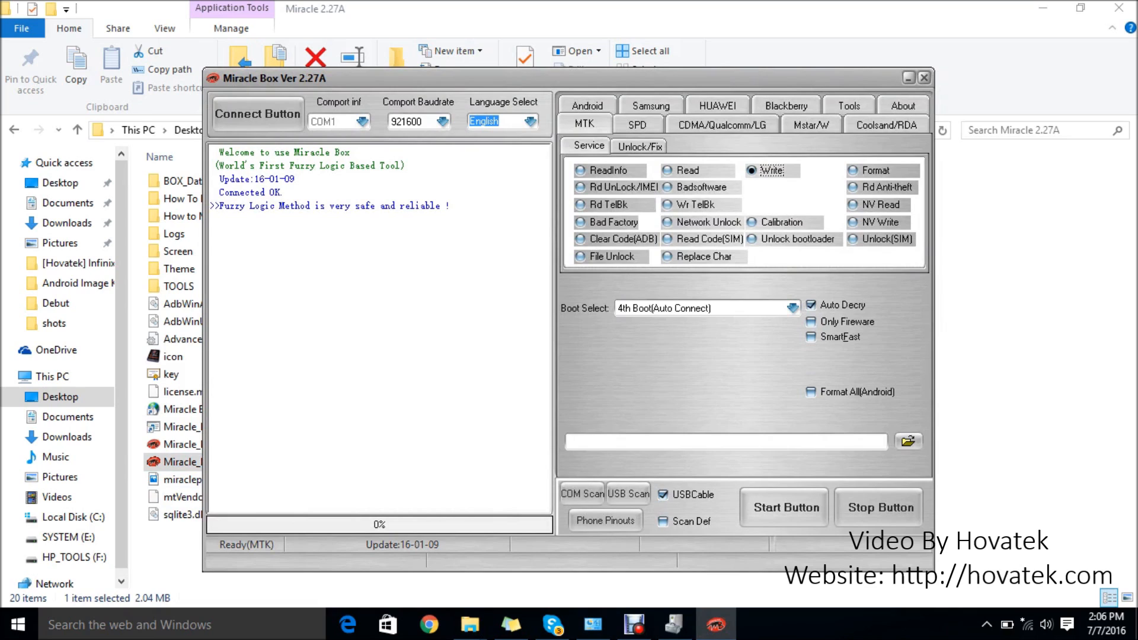
{"action": "left_click", "coordinate": [792, 308]}
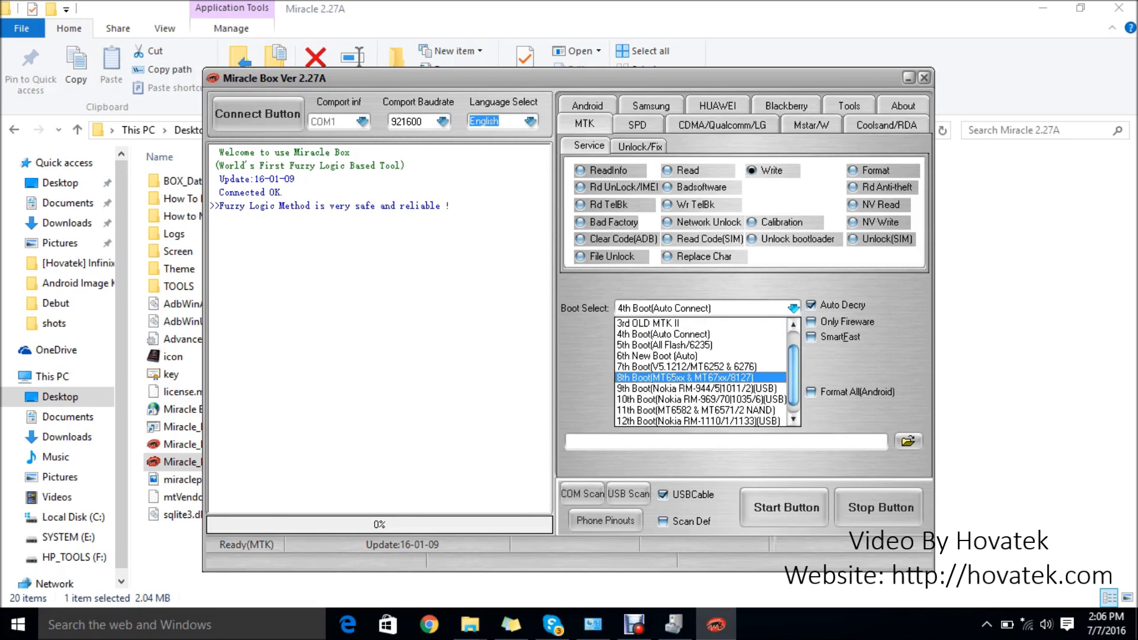
{"action": "left_click", "coordinate": [698, 378]}
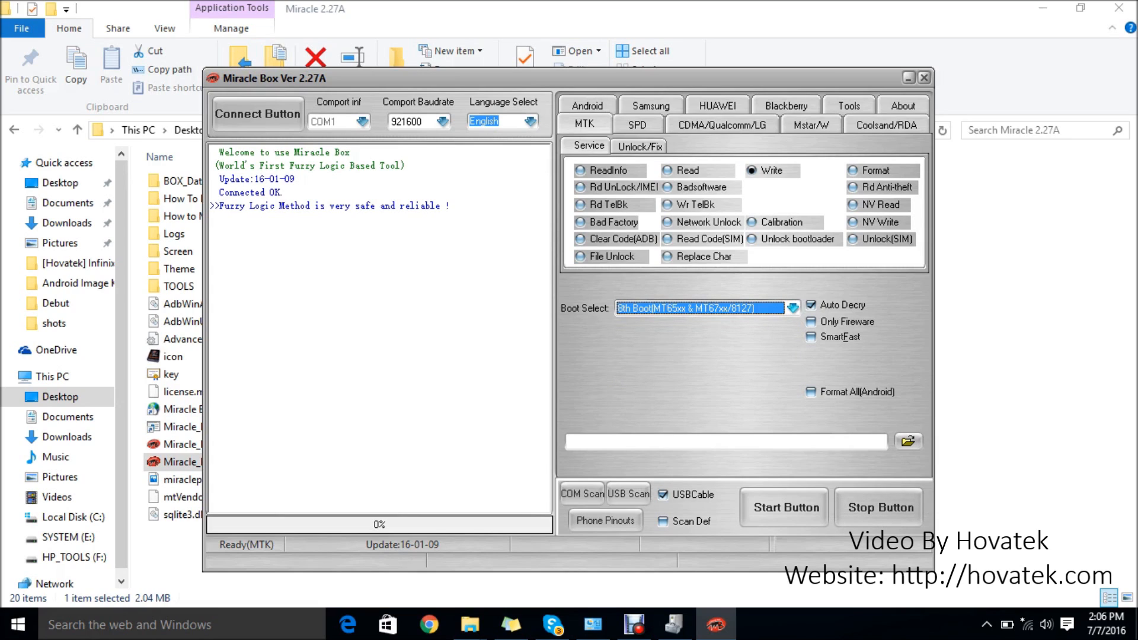
{"action": "left_click", "coordinate": [907, 441]}
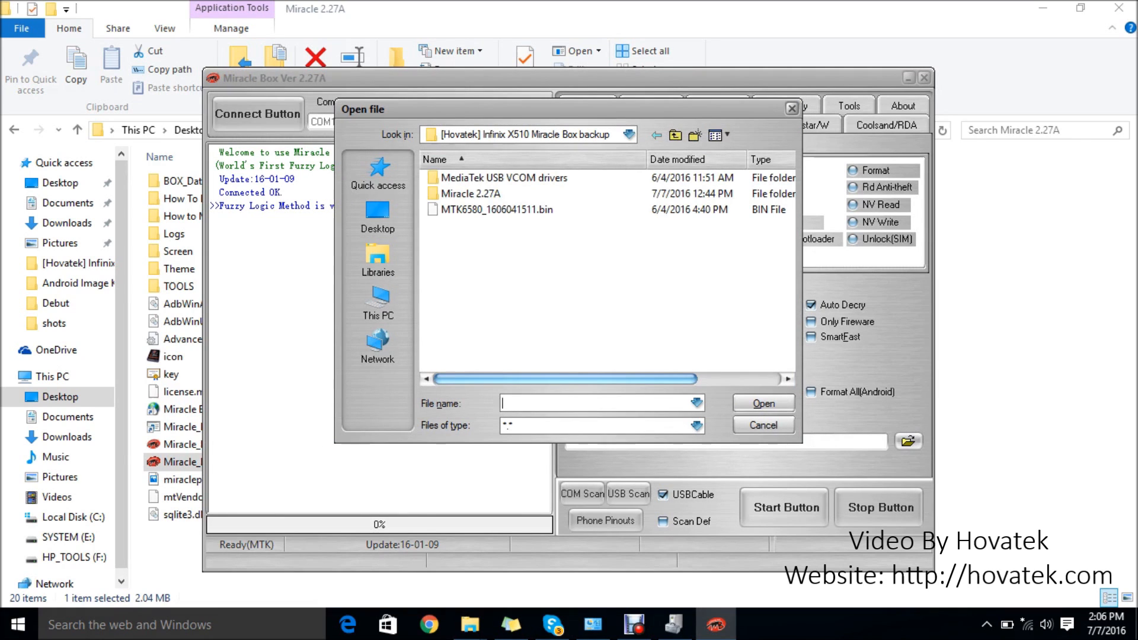
Load the MTK6580_1606041511.bin backup as the firmware file to write.
{"action": "left_click", "coordinate": [495, 209]}
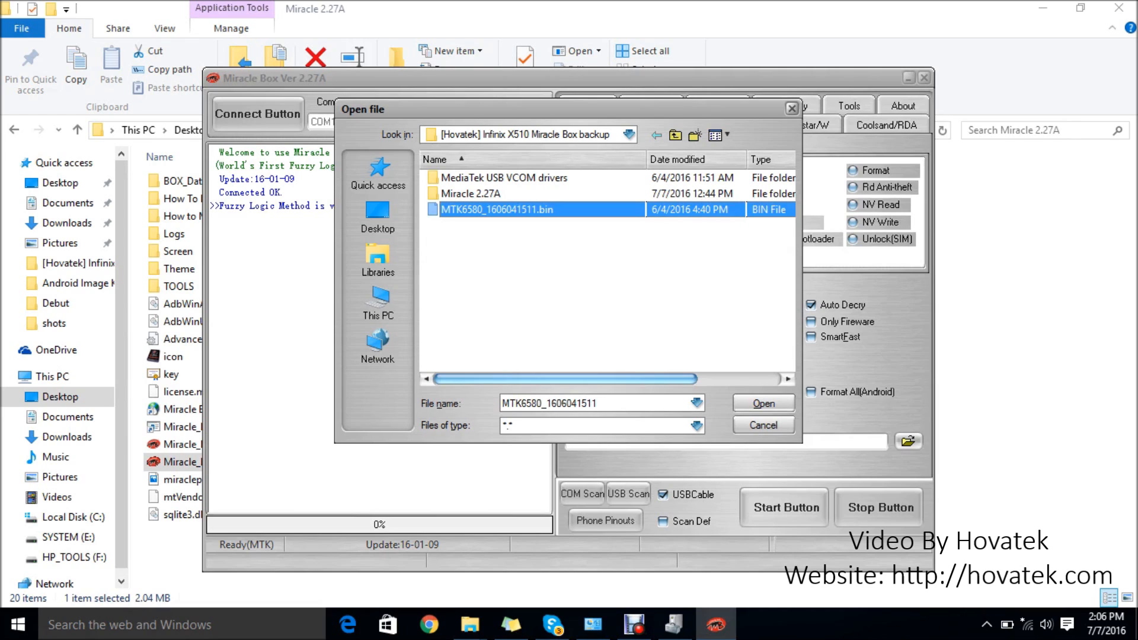
{"action": "left_click", "coordinate": [764, 403]}
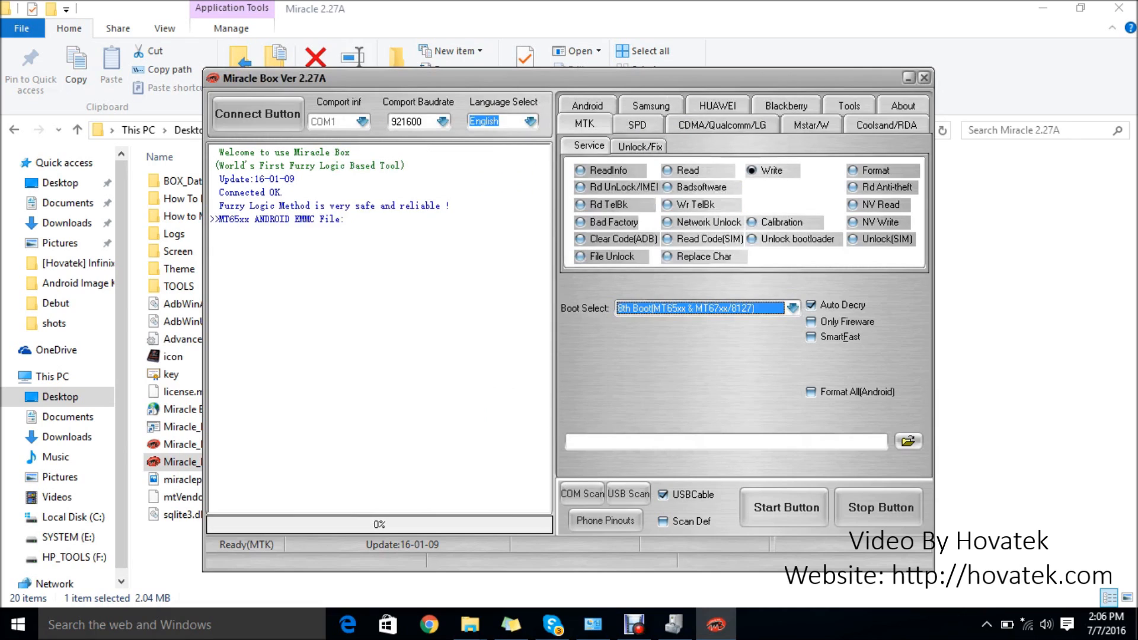